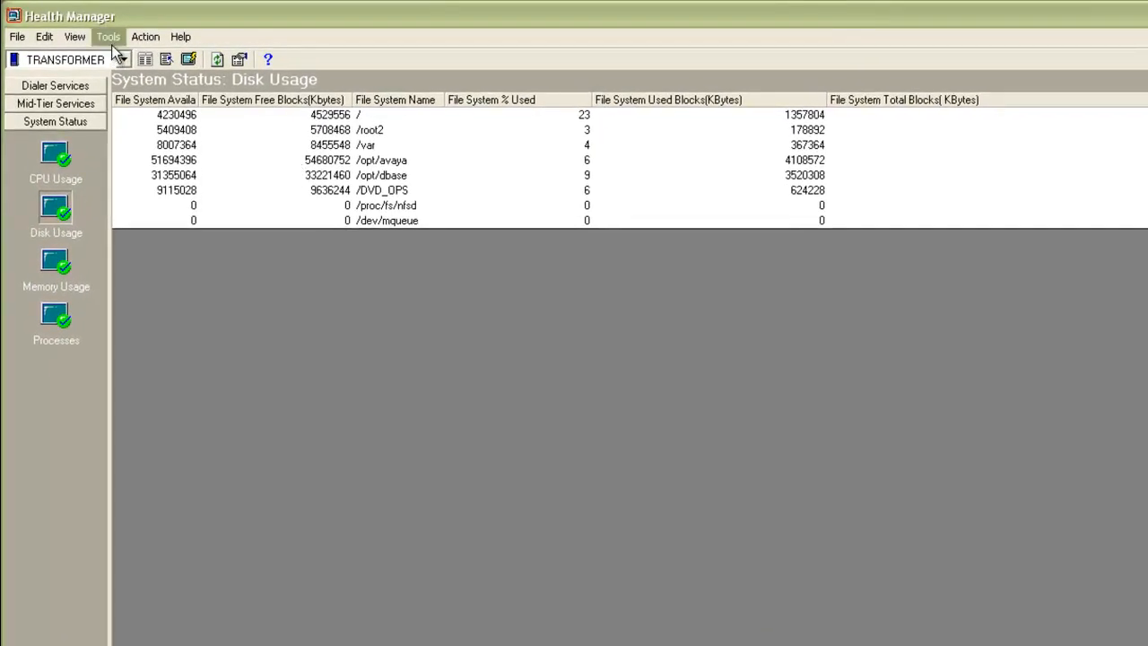
Launch the Mid-Tier Configurator from the Tools menu and confirm the change prompt
left_click(108, 36)
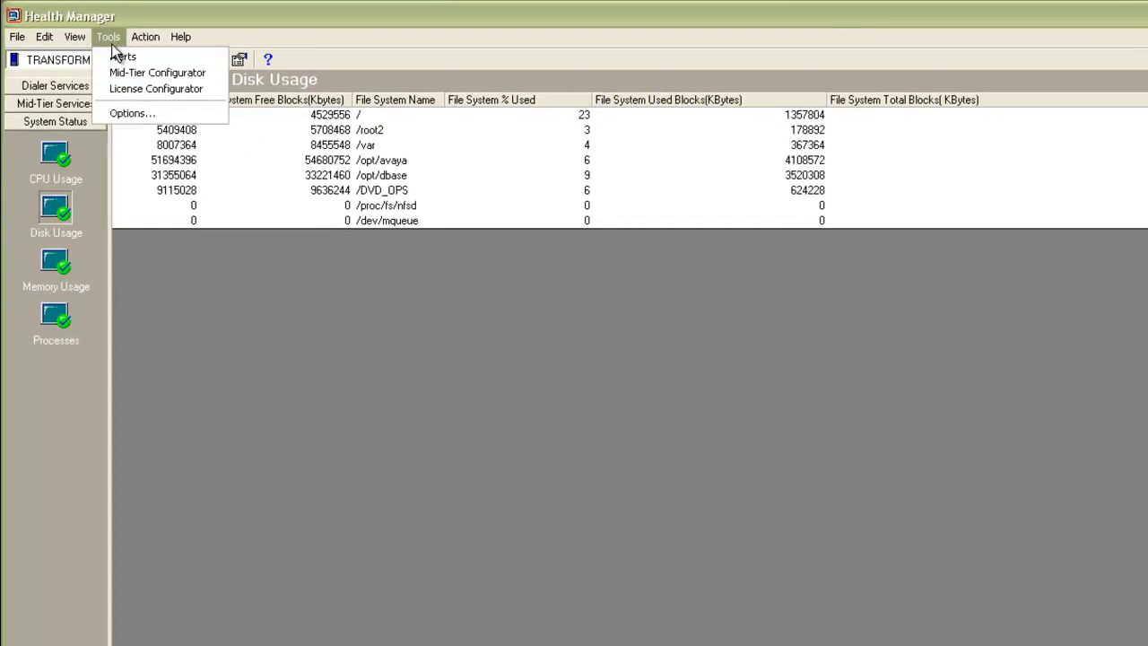
mouse_move(158, 72)
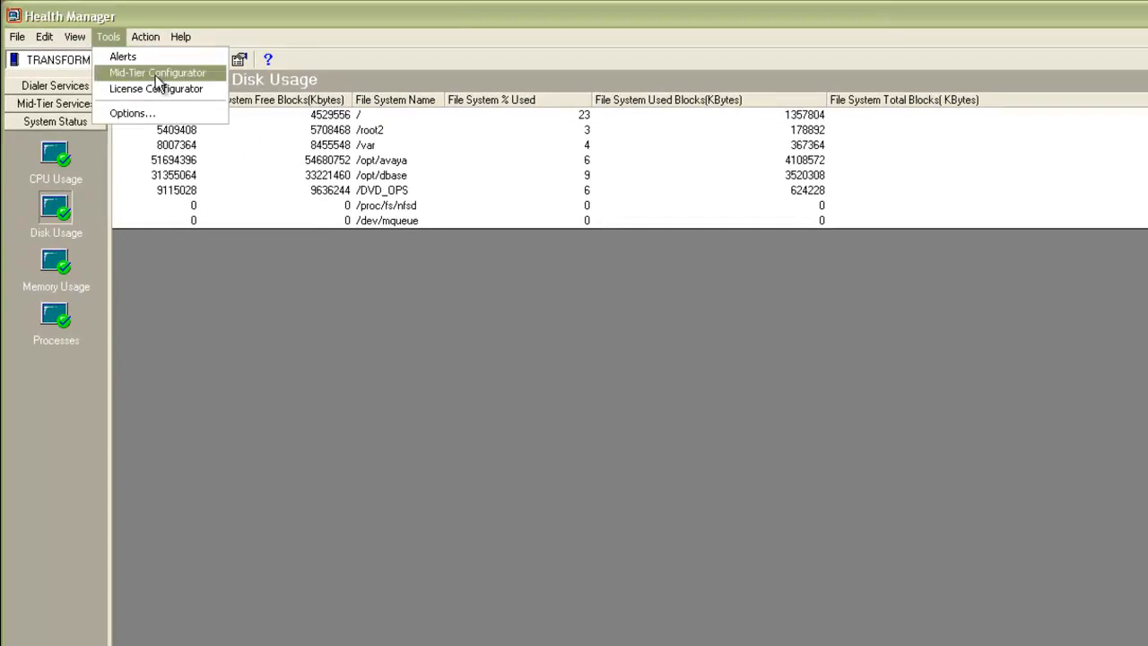
left_click(157, 72)
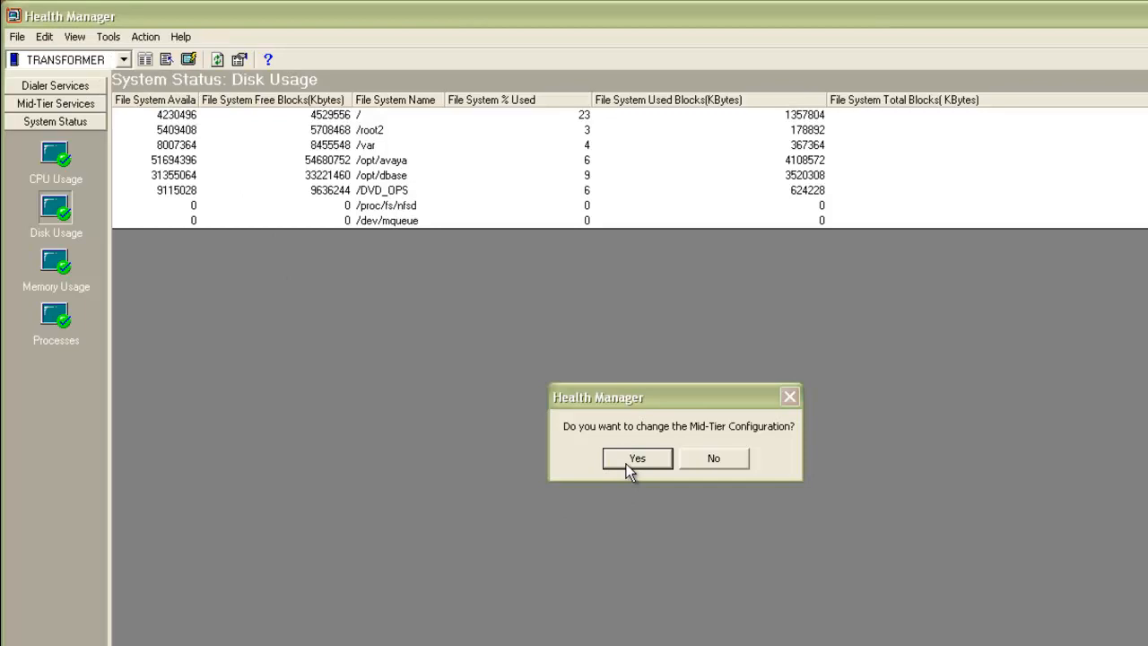
left_click(637, 460)
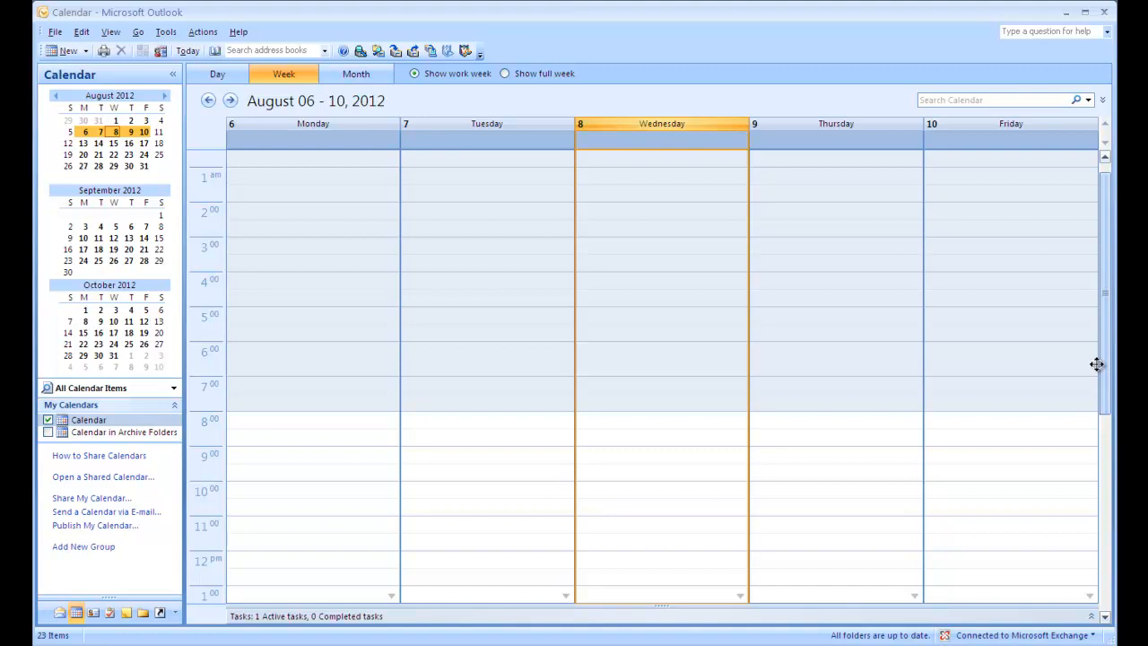
mouse_move(872, 364)
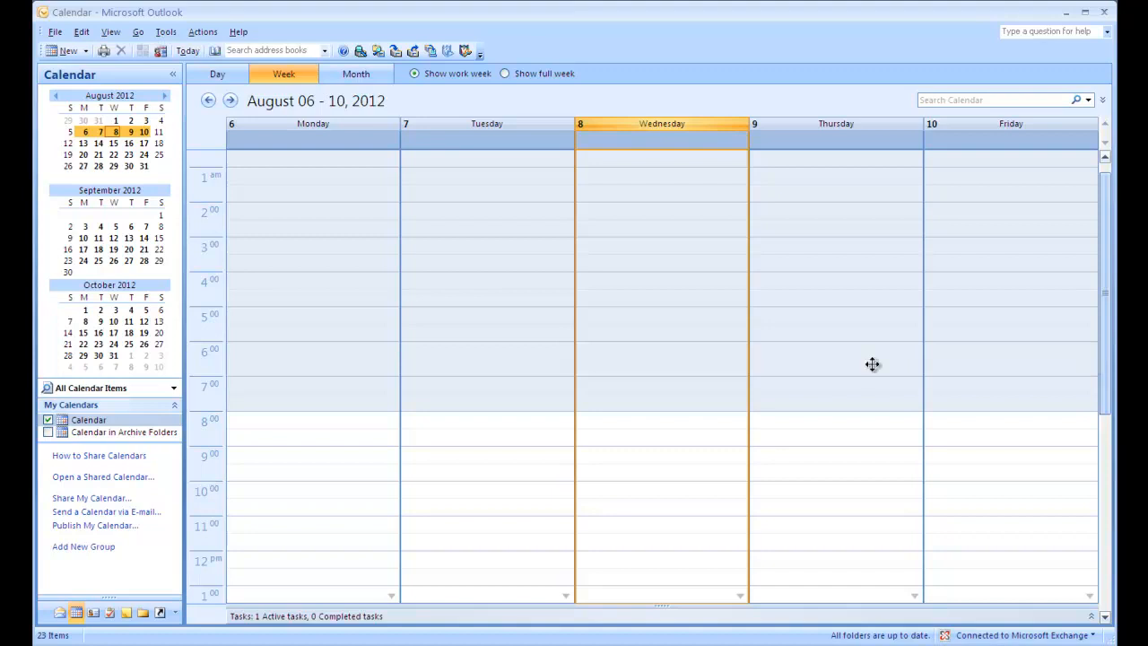
mouse_move(366, 341)
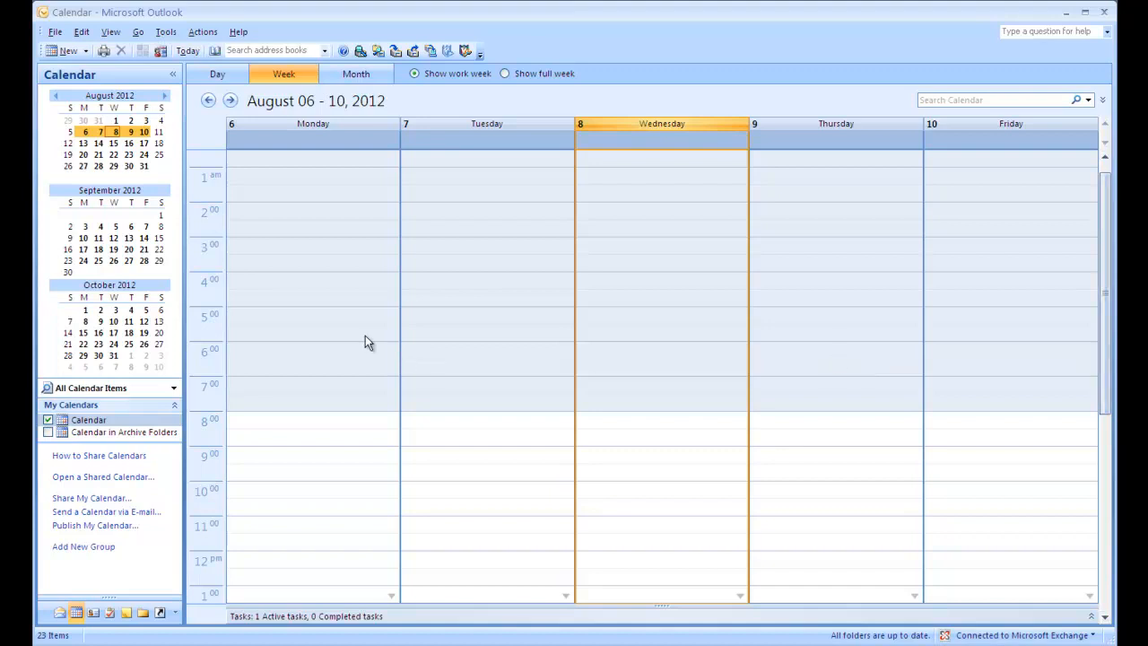
Select the Microsoft Exchange Server account on the E-mail tab of Data File Management
left_click(54, 32)
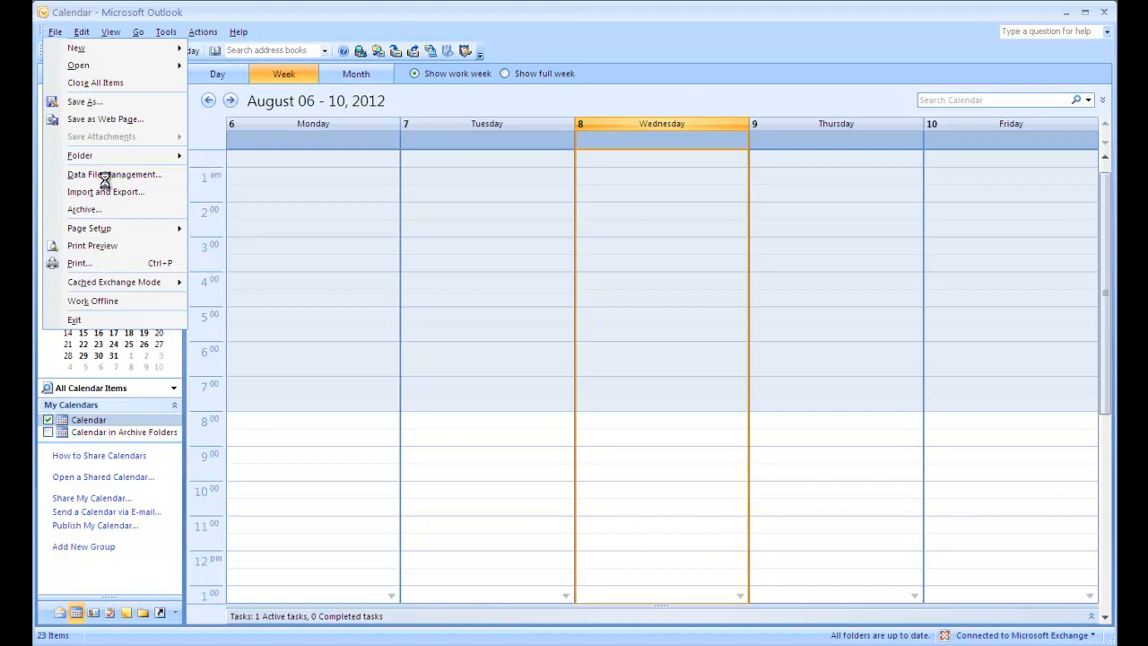
left_click(115, 174)
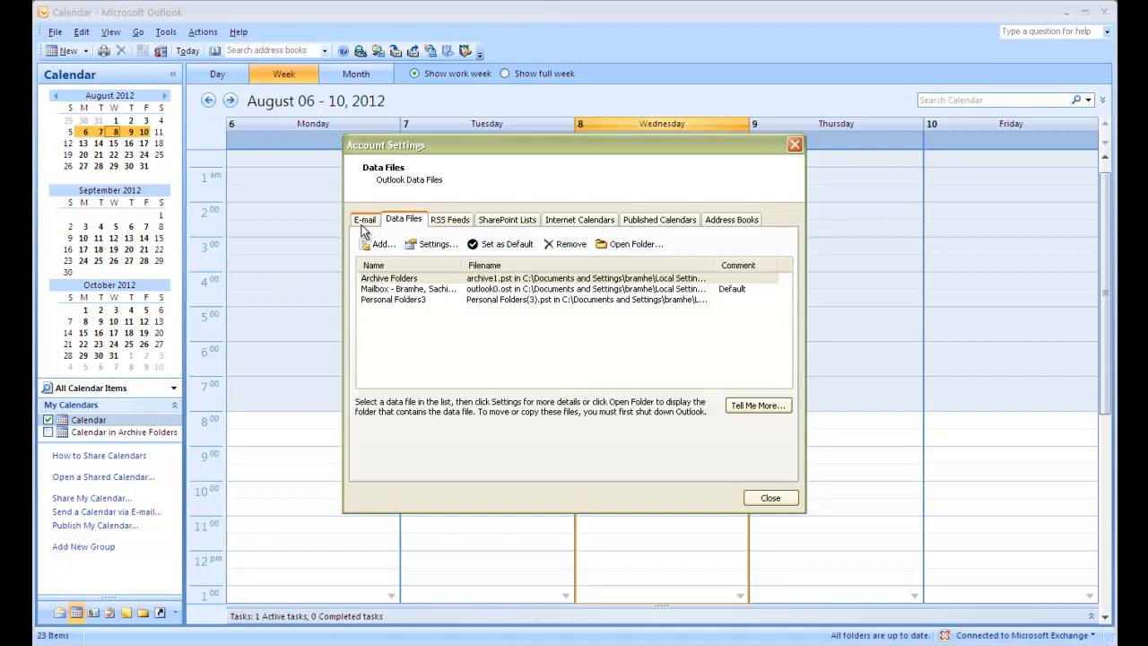
left_click(364, 219)
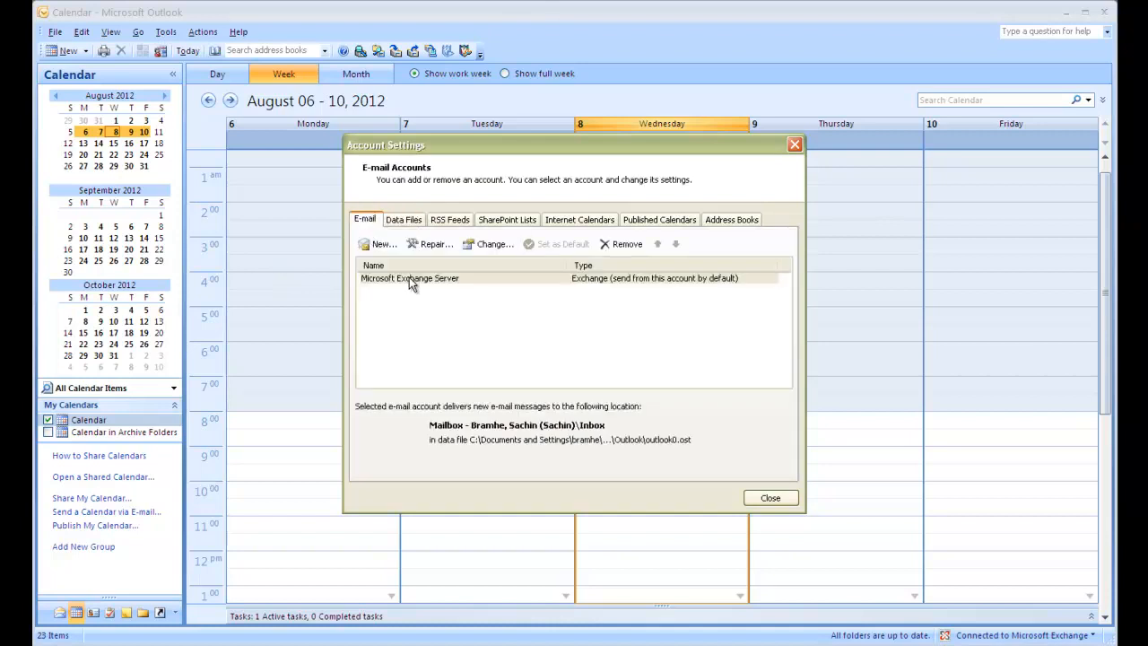
left_click(409, 278)
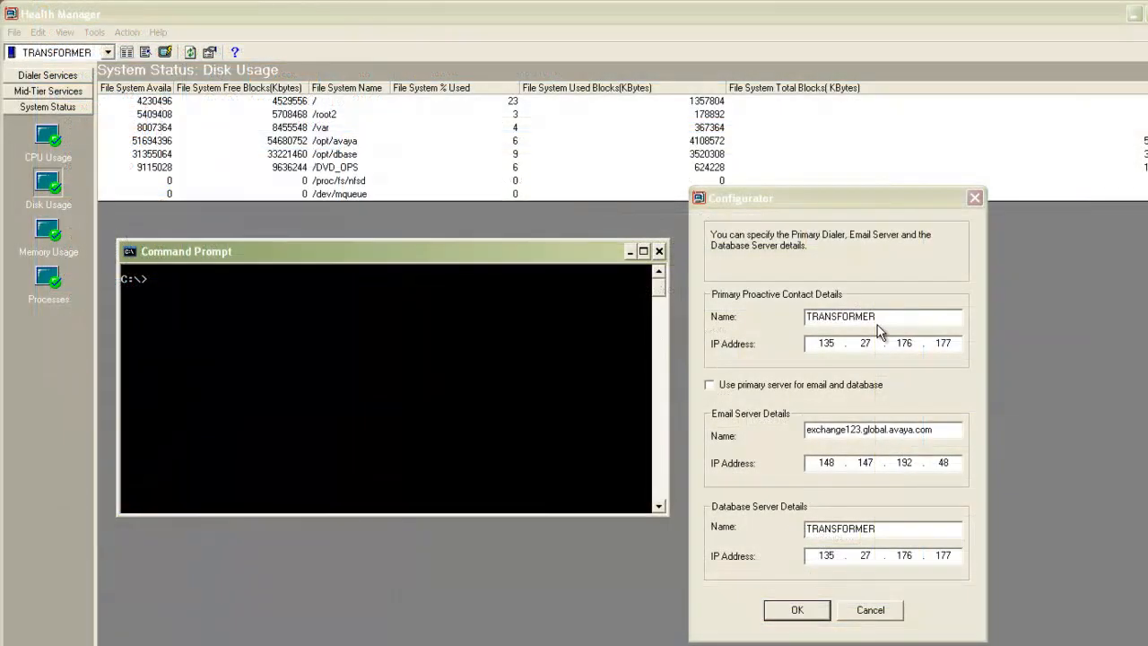
Ping exchange123.global.avaya.com and see replies from 148.147.192.48 with 0% loss
type("ping")
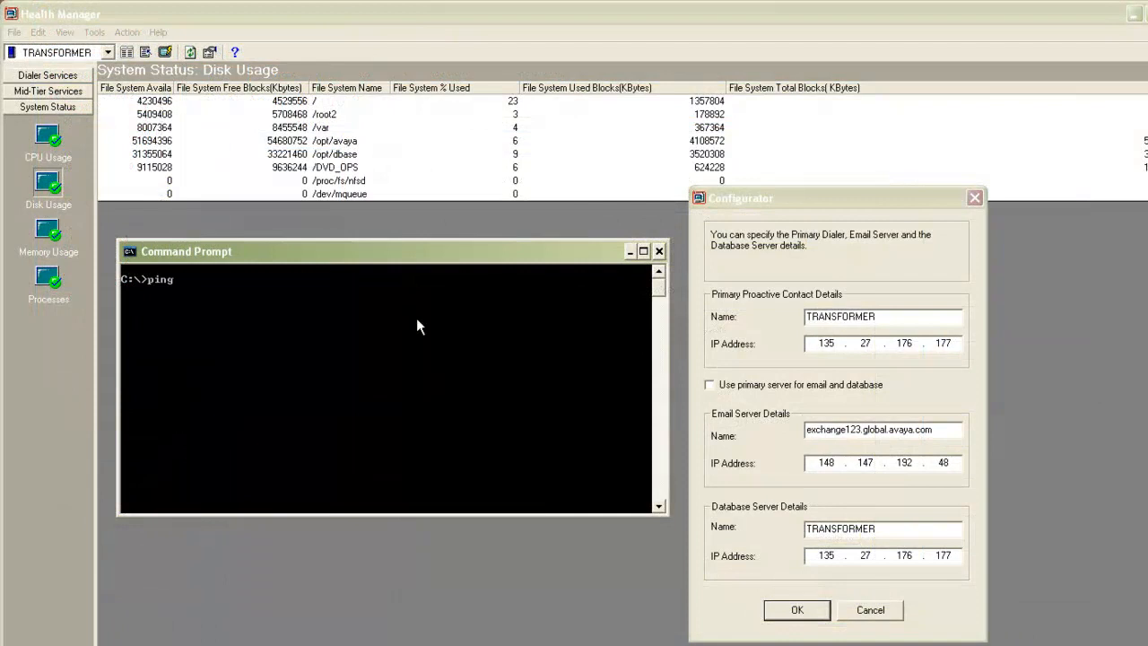
type("exchange123.global.avaya.com")
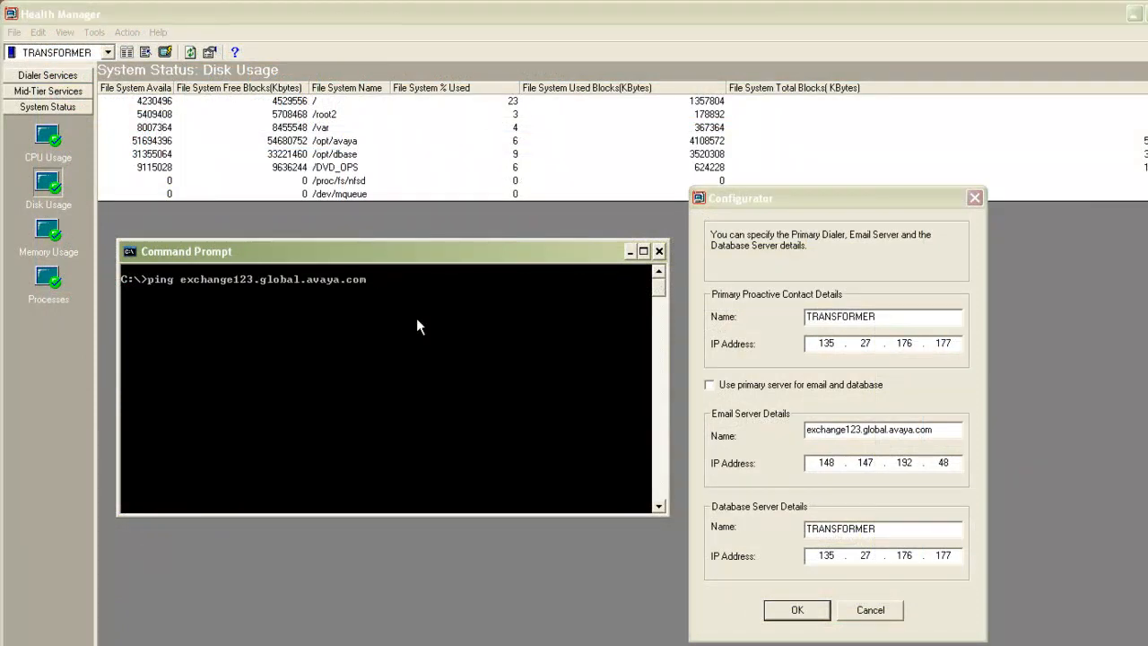
mouse_move(660, 556)
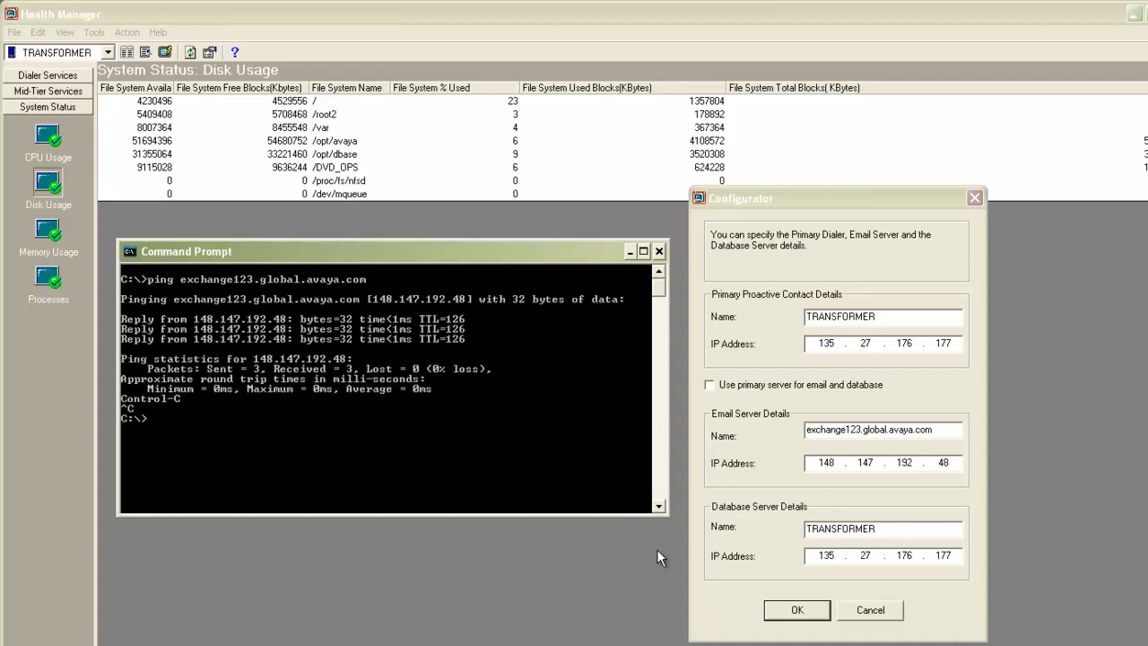
left_click(883, 463)
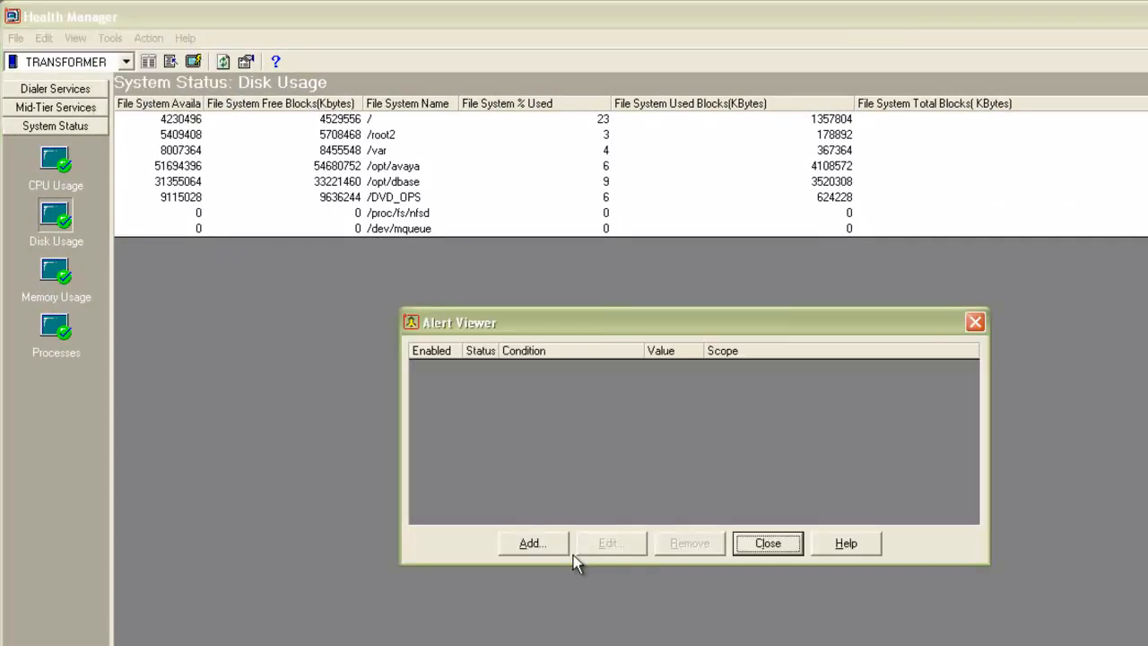
mouse_move(624, 560)
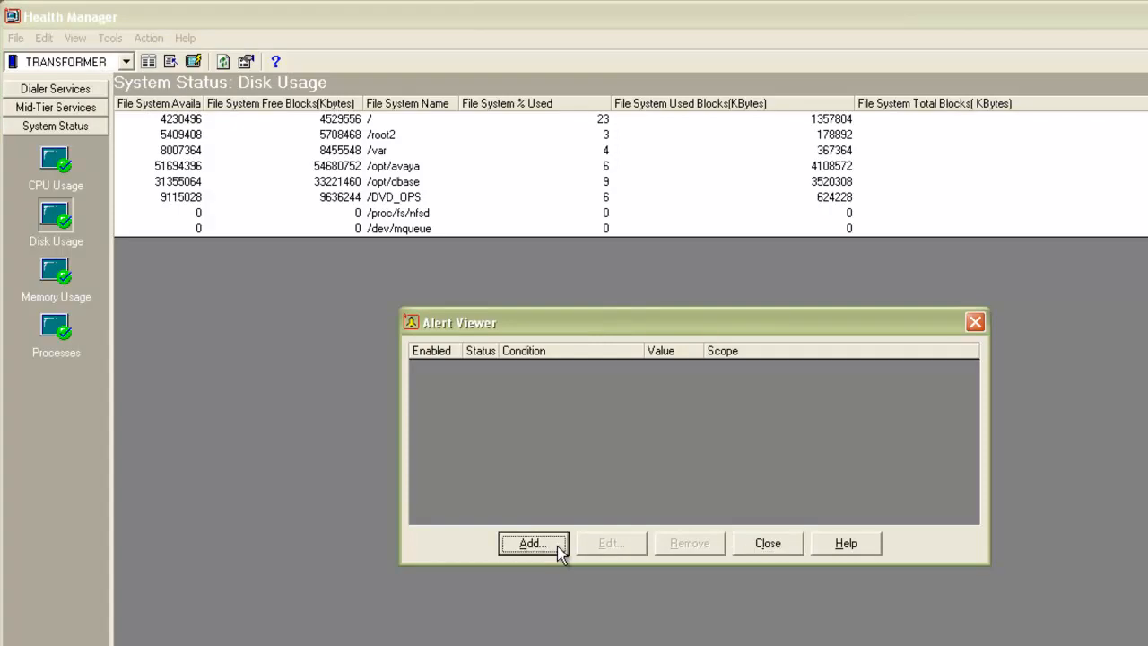
Add an alert with Average Idle Time > 6 minutes and move to its Scope settings
left_click(533, 542)
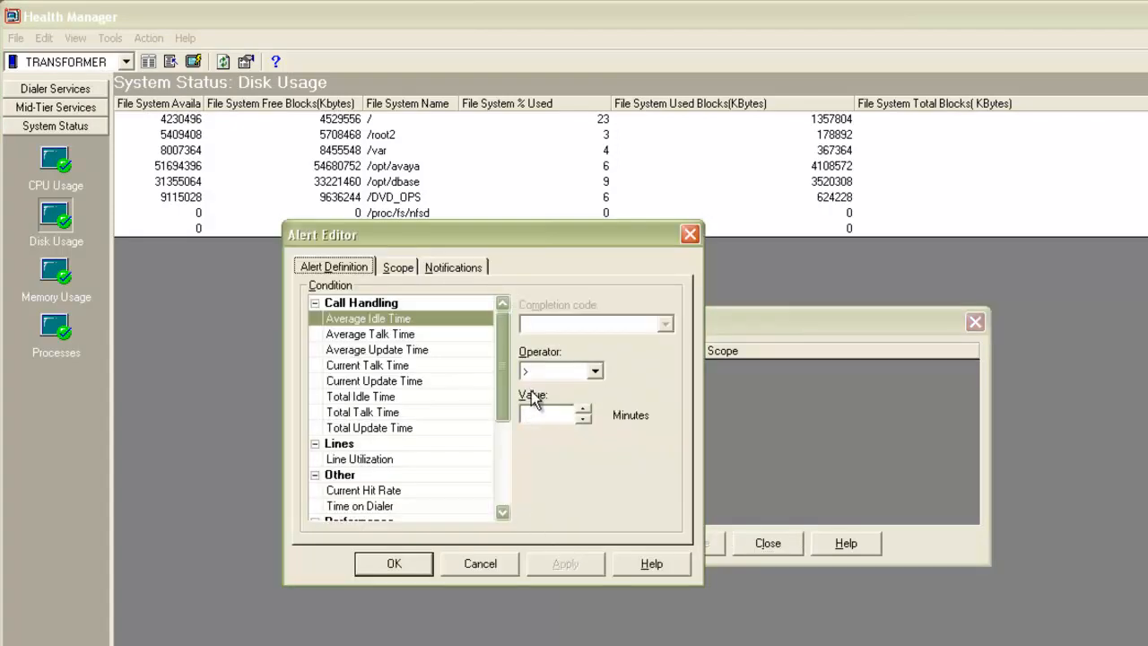
mouse_move(574, 388)
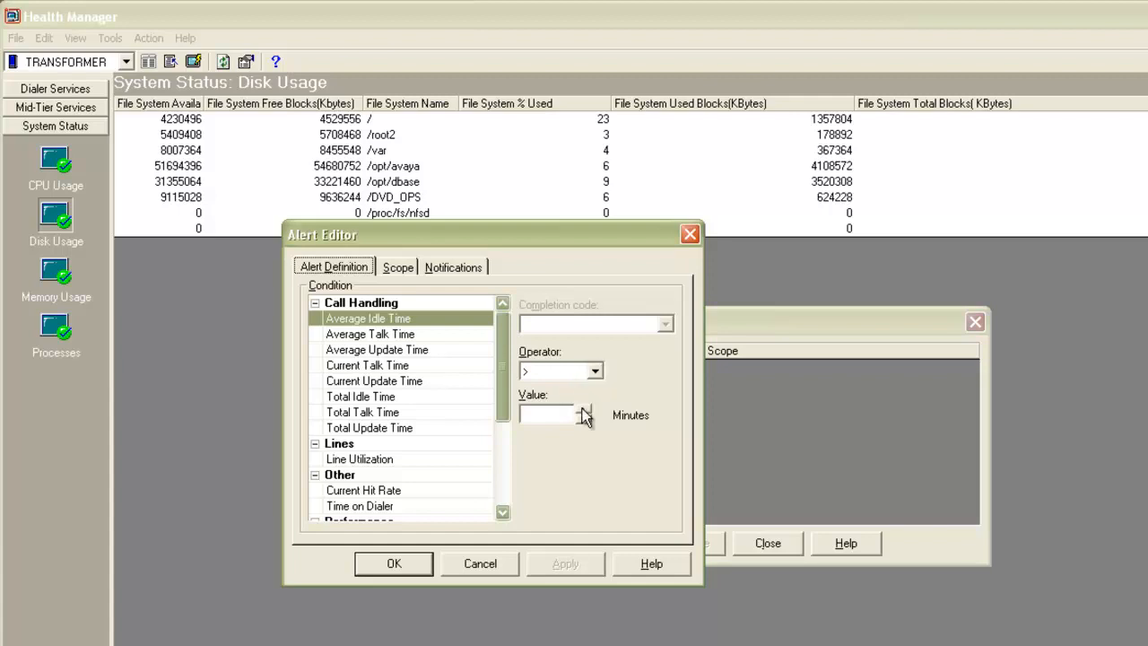
left_click(583, 409)
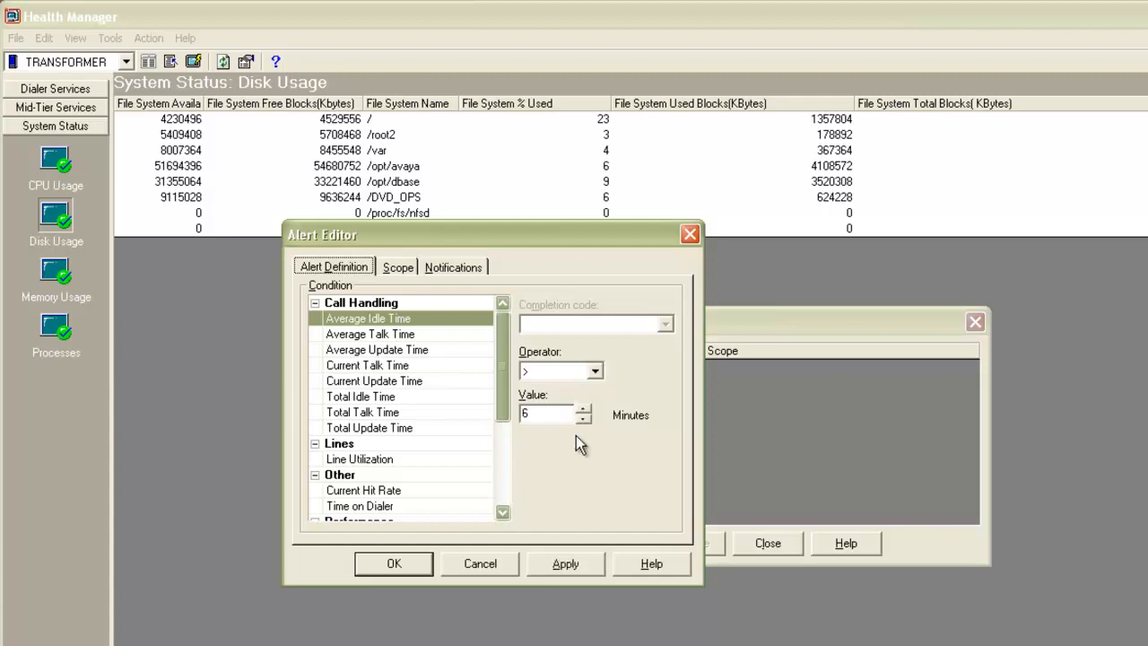
mouse_move(410, 272)
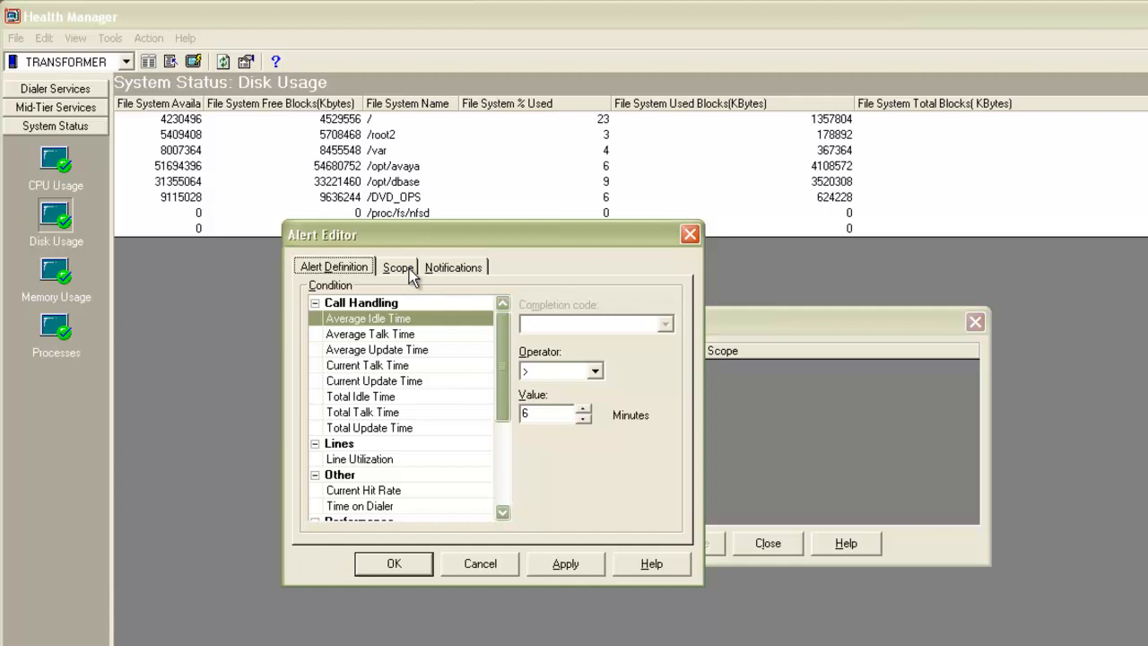
left_click(452, 266)
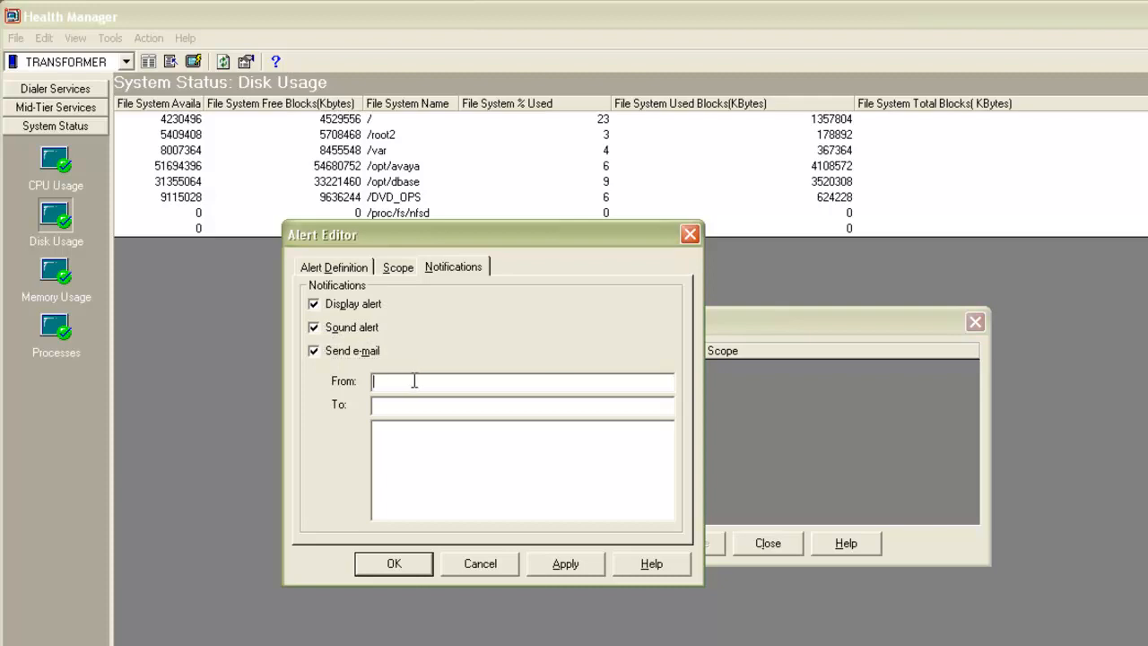
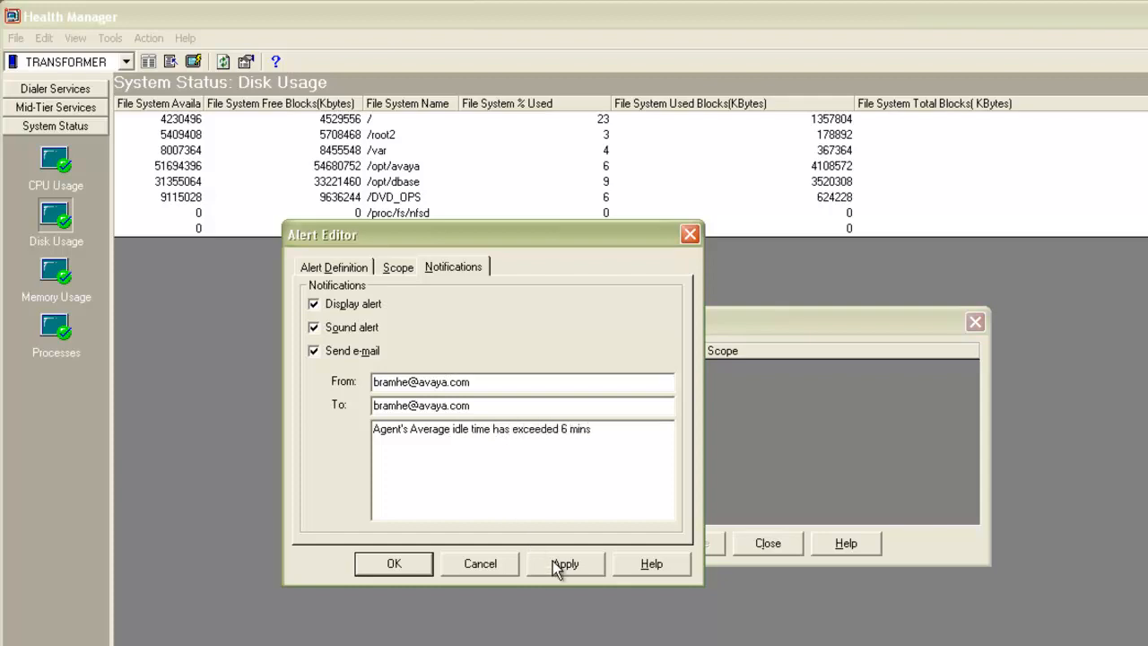
left_click(565, 563)
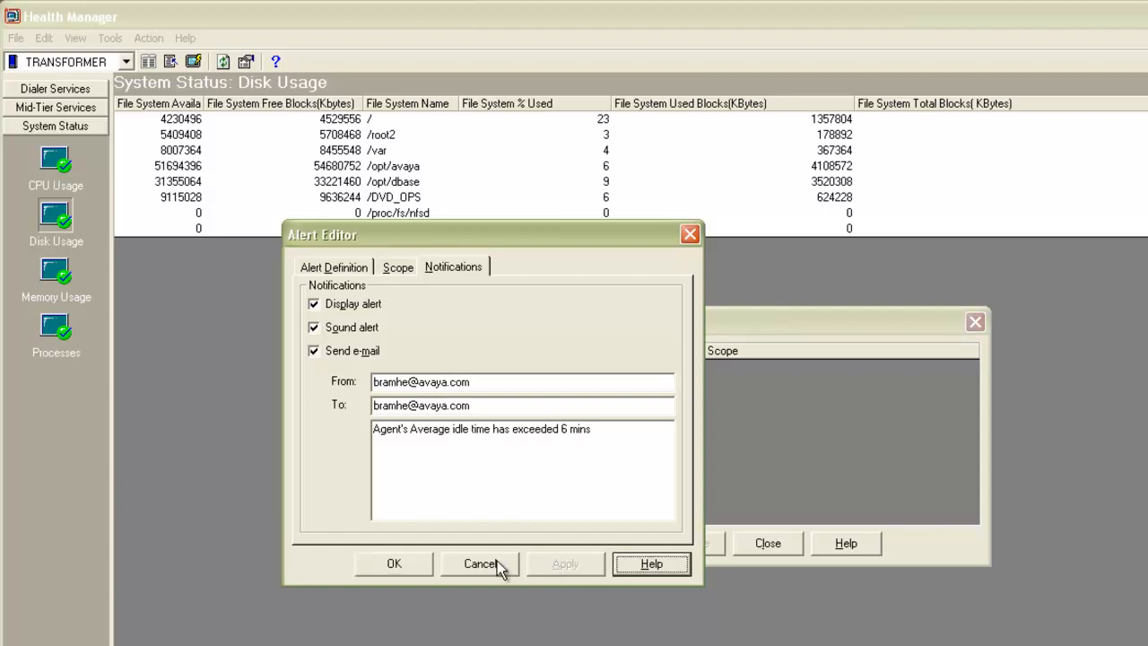
left_click(481, 563)
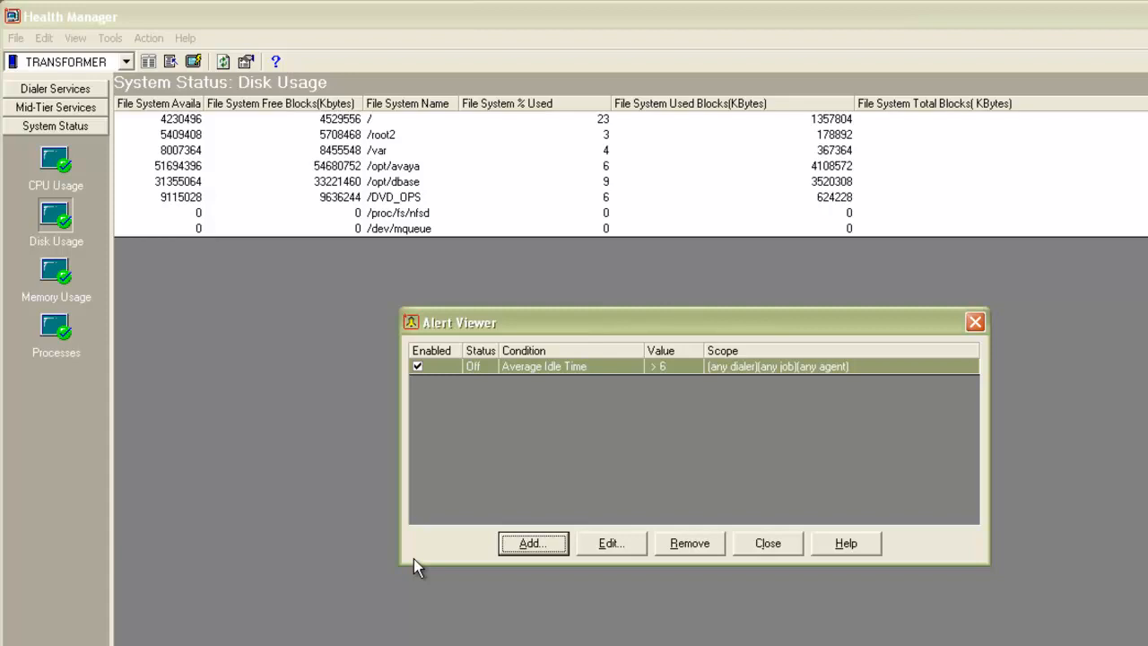
mouse_move(778, 558)
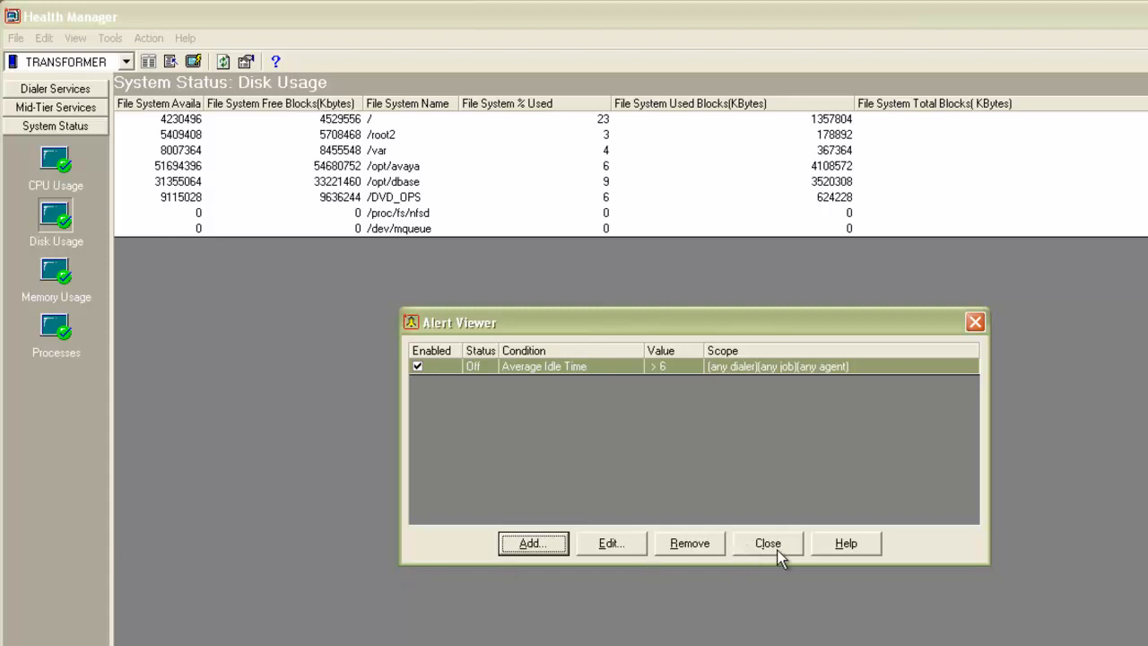
Close the Alert Viewer holding the new Average Idle Time alert
left_click(768, 542)
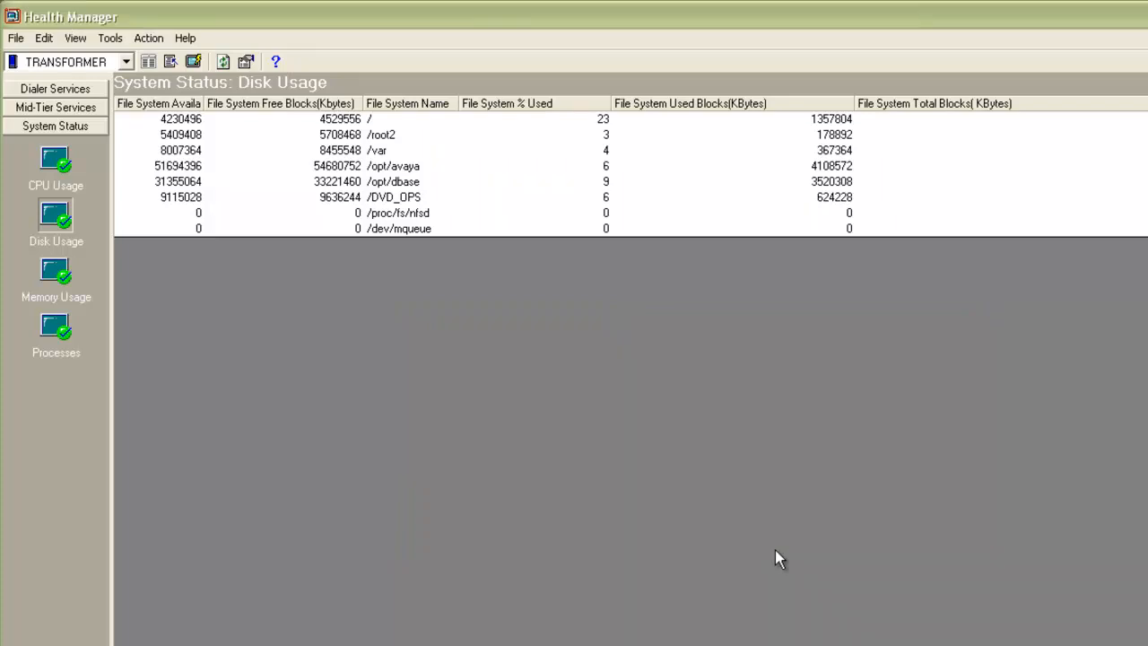
mouse_move(104, 330)
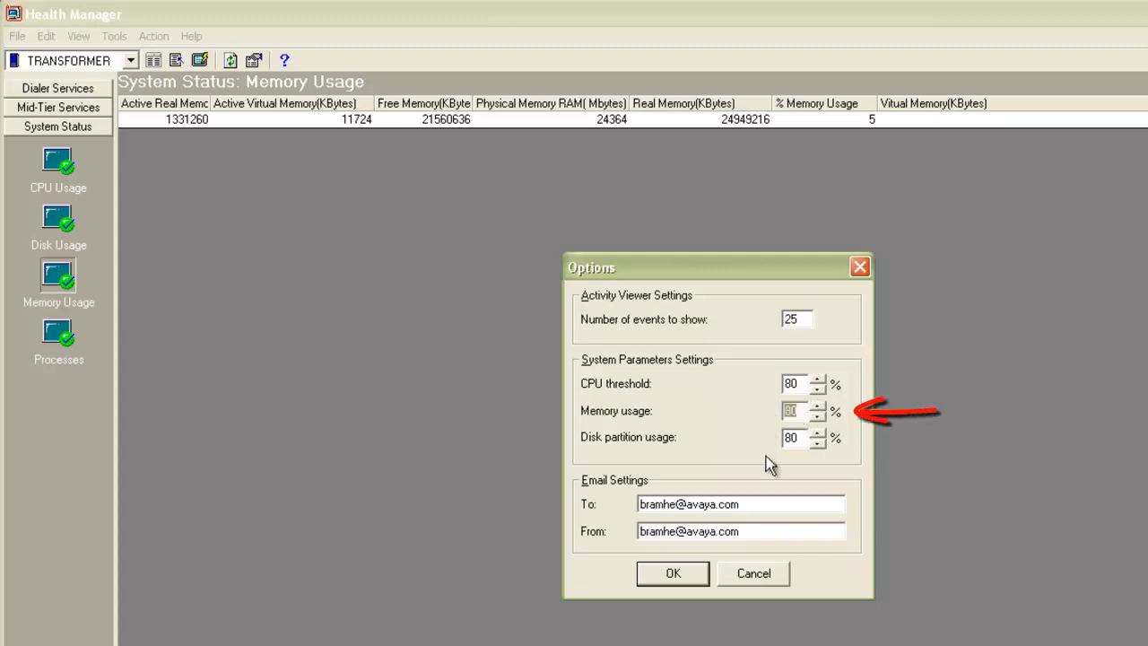
Set the Memory usage threshold to 2% and save the Options
type("2")
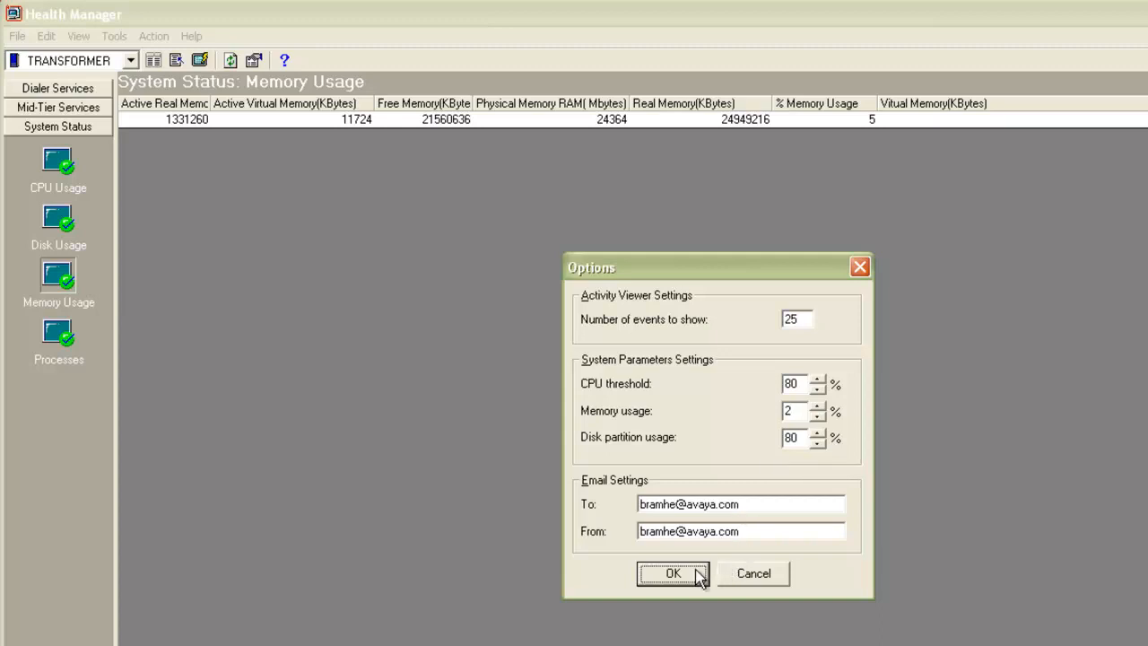
left_click(673, 574)
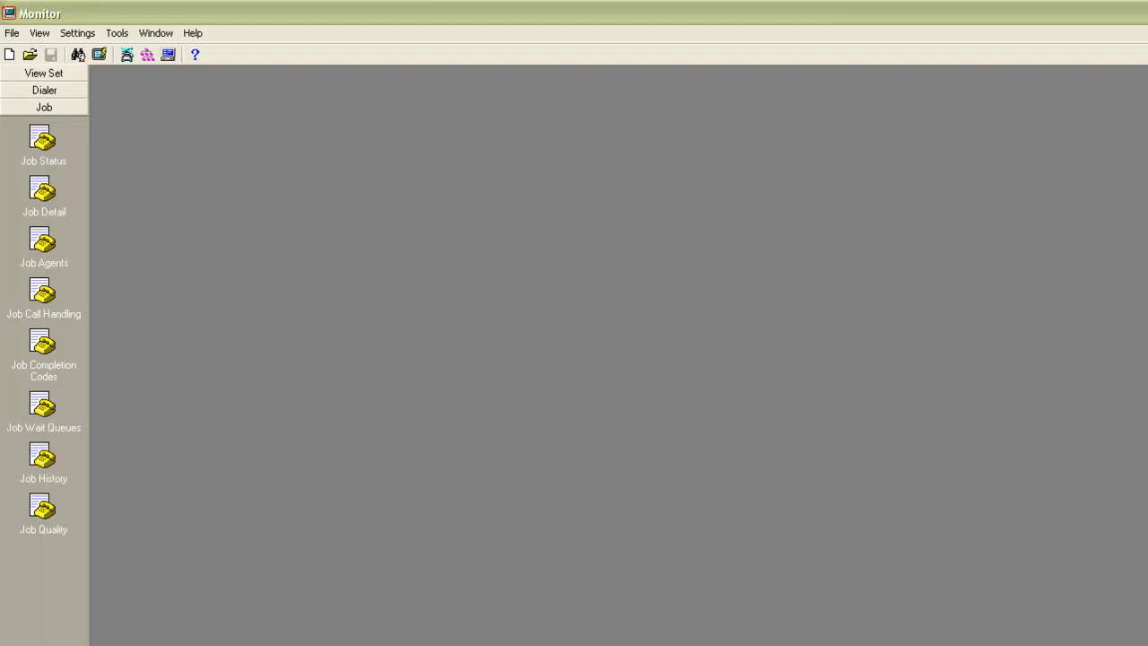
mouse_move(448, 467)
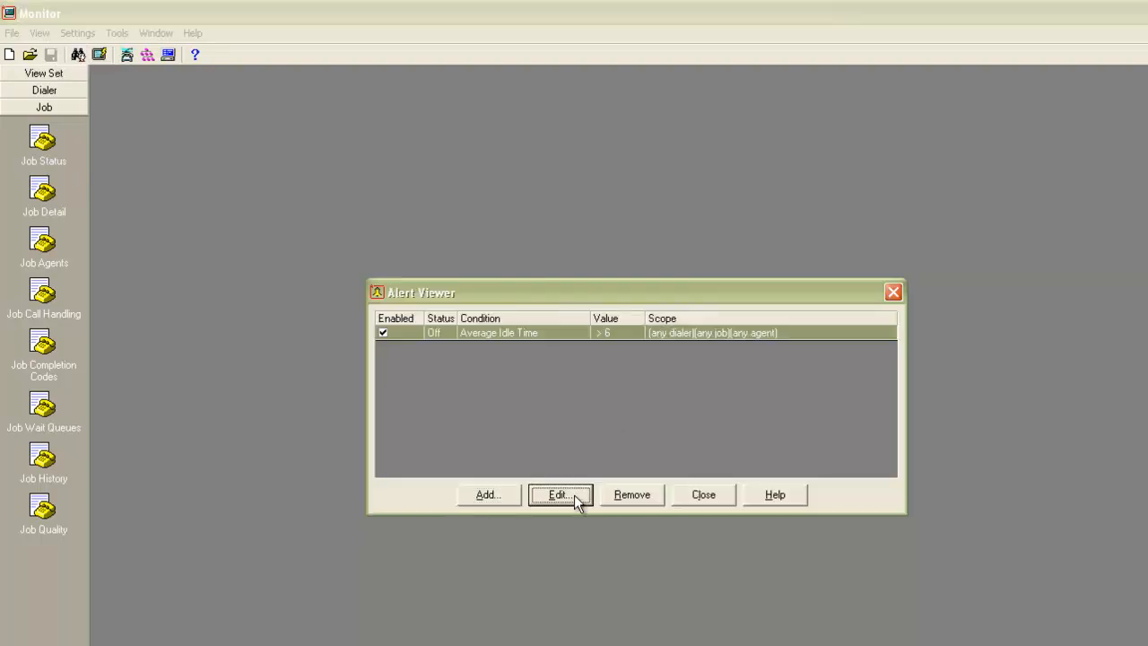
left_click(560, 496)
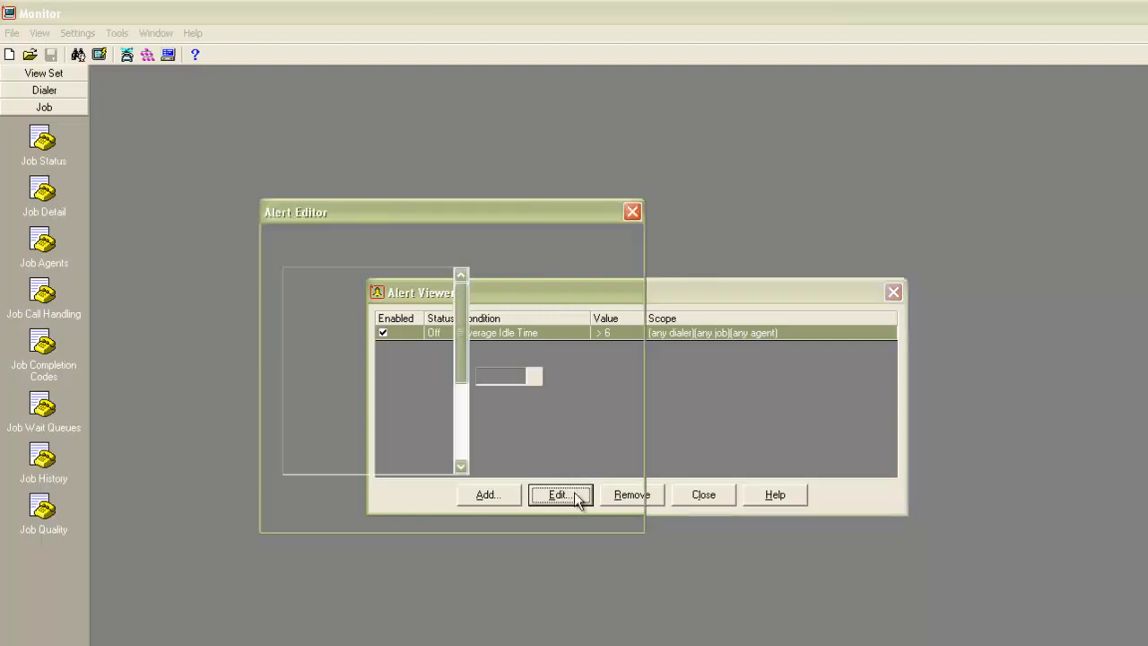
left_click(558, 495)
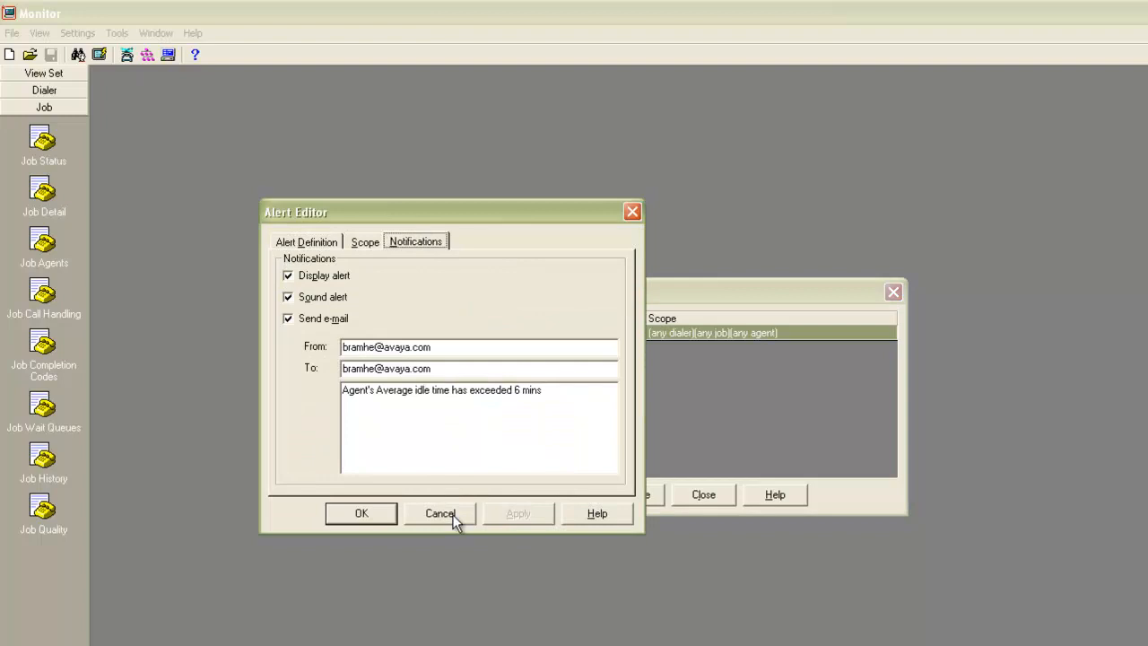
left_click(439, 513)
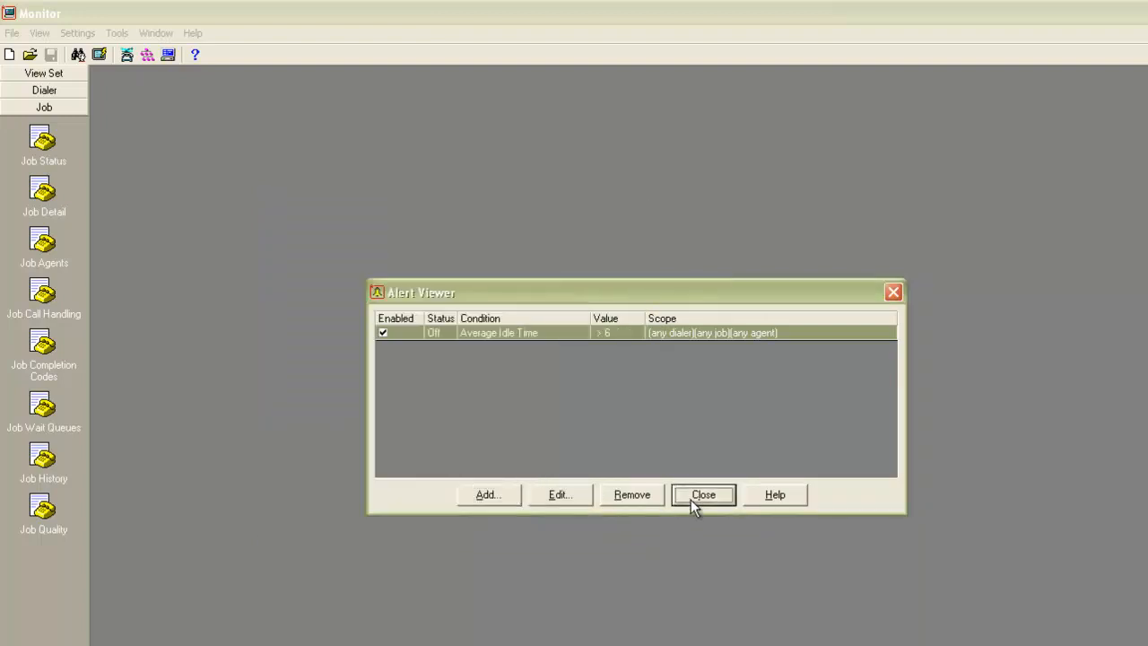
left_click(703, 495)
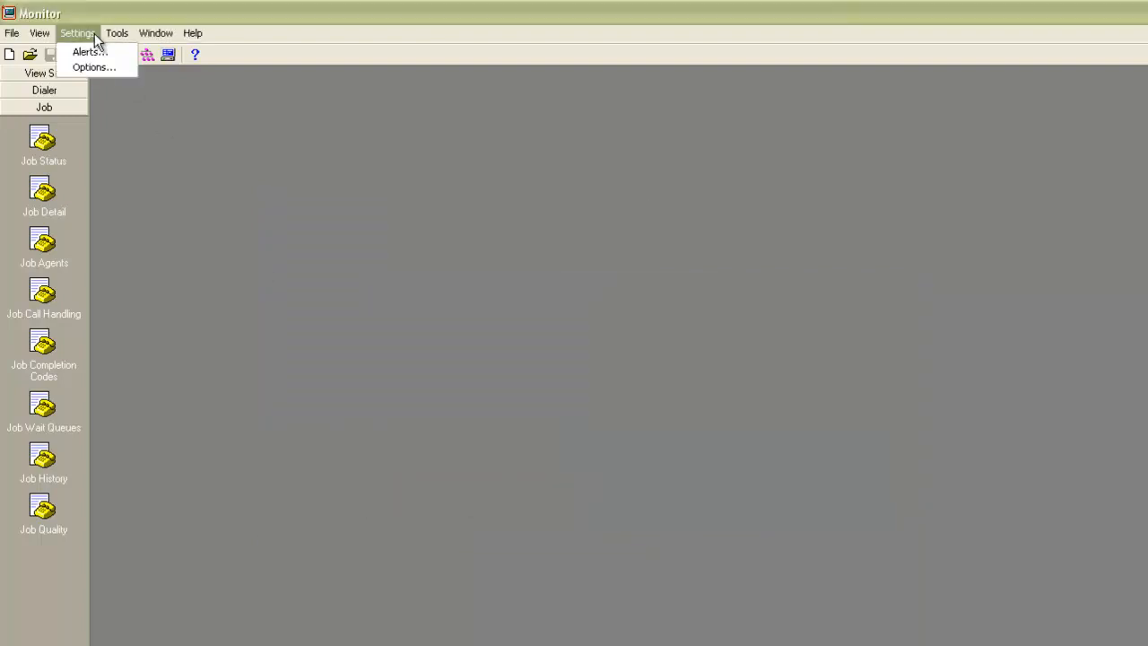
Show the Alerts page of Monitor's Options with e-mail notifications not disabled
left_click(93, 68)
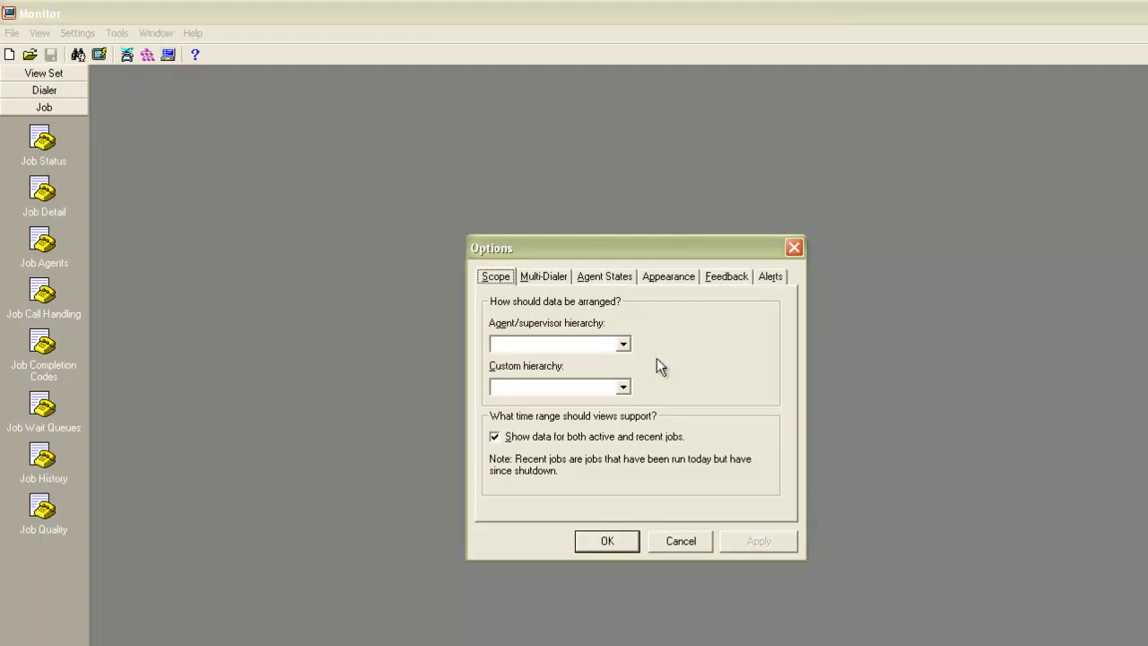
left_click(769, 277)
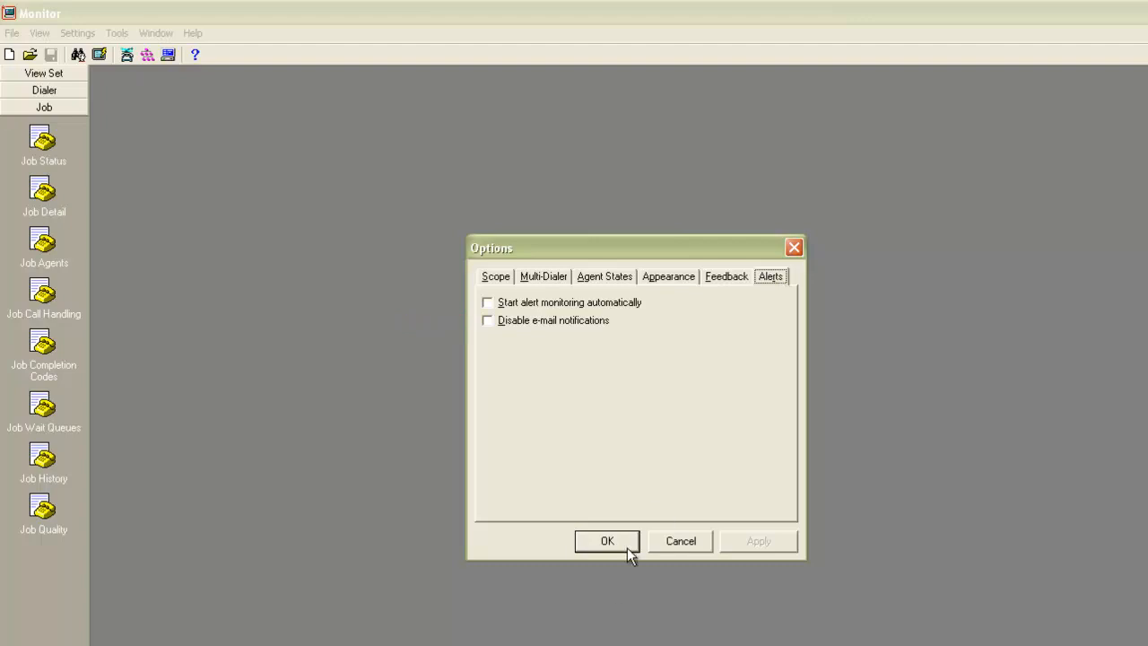
mouse_move(611, 553)
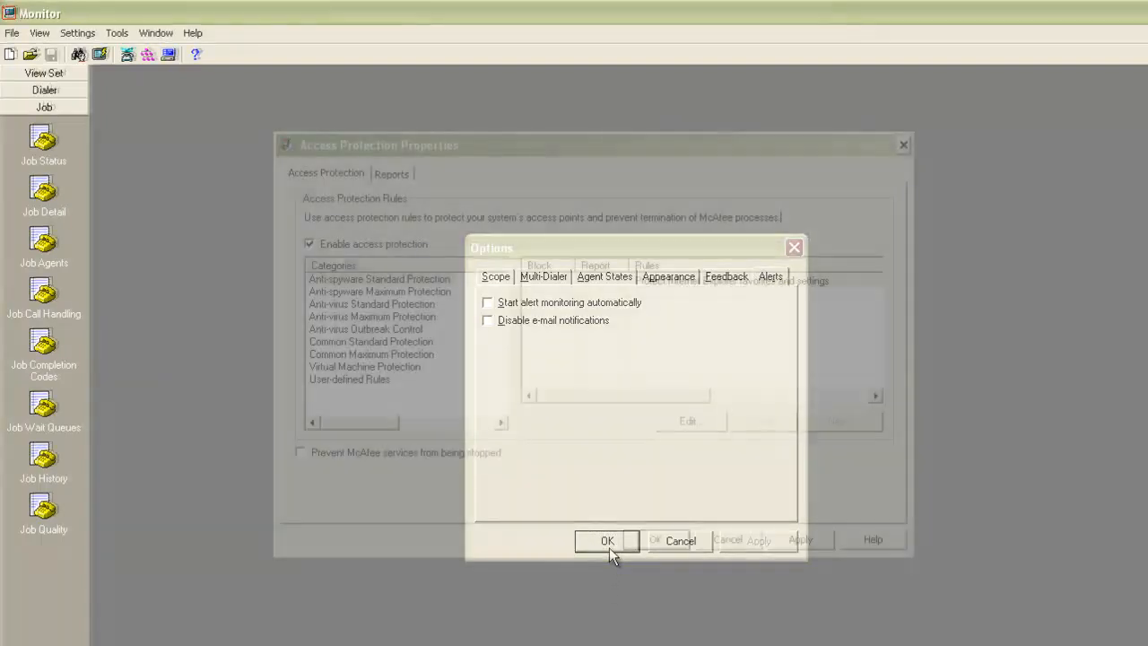
Confirm the Monitor alert options with OK
left_click(606, 540)
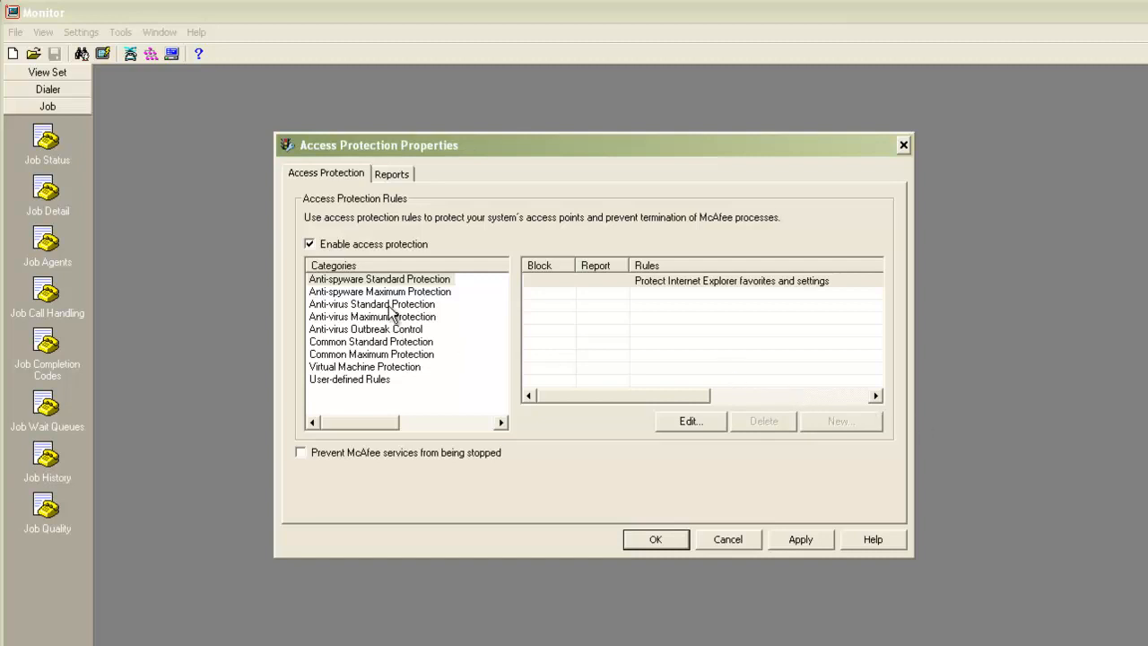
Append a Health Manager process to the mass mailing worms rule's excluded processes list
left_click(372, 304)
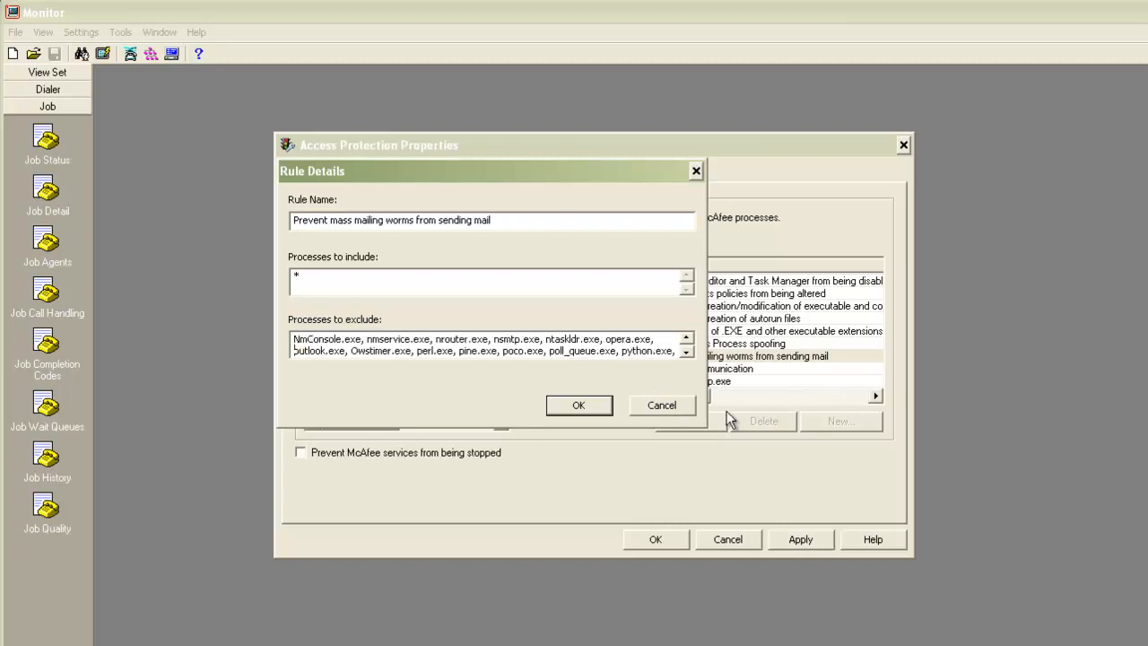
scroll("down", 3)
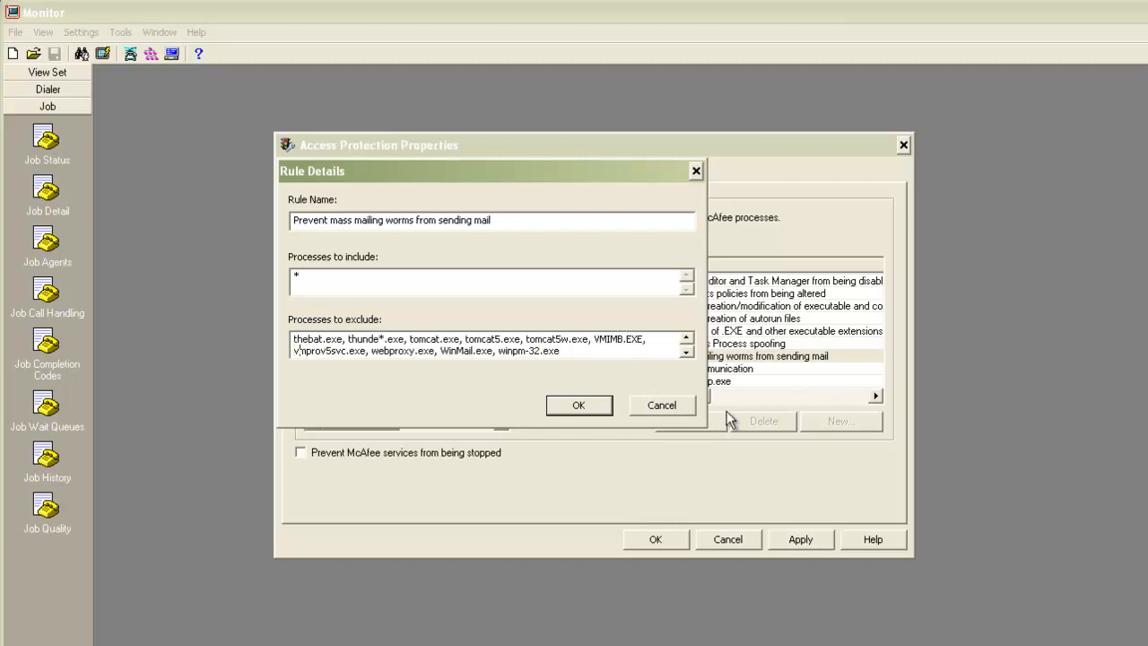
type(",")
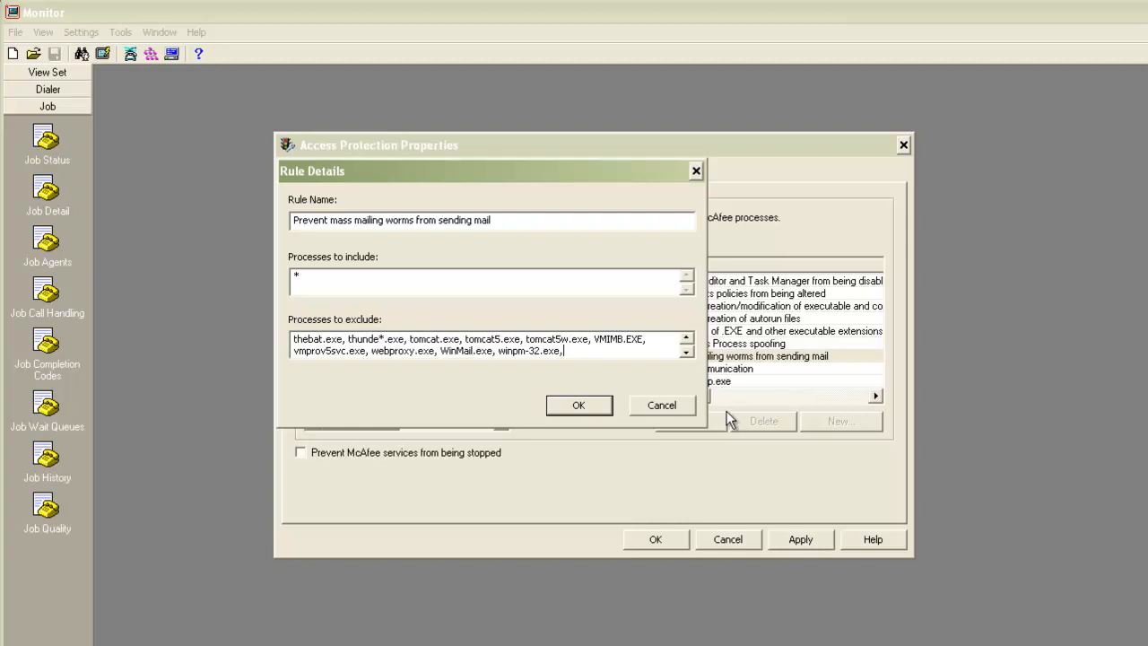
type("HealthB")
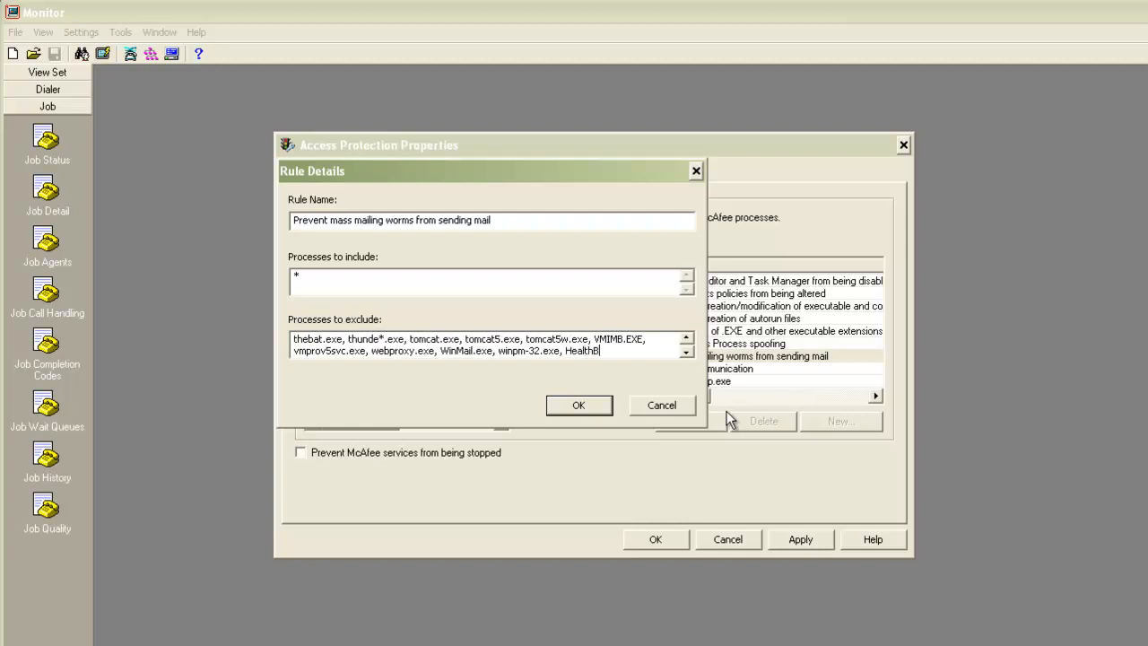